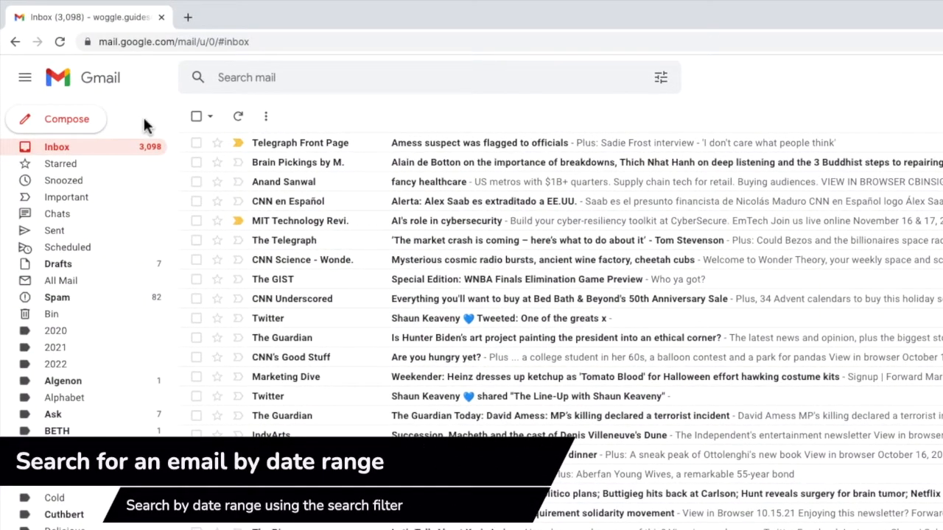
pyautogui.moveTo(277, 84)
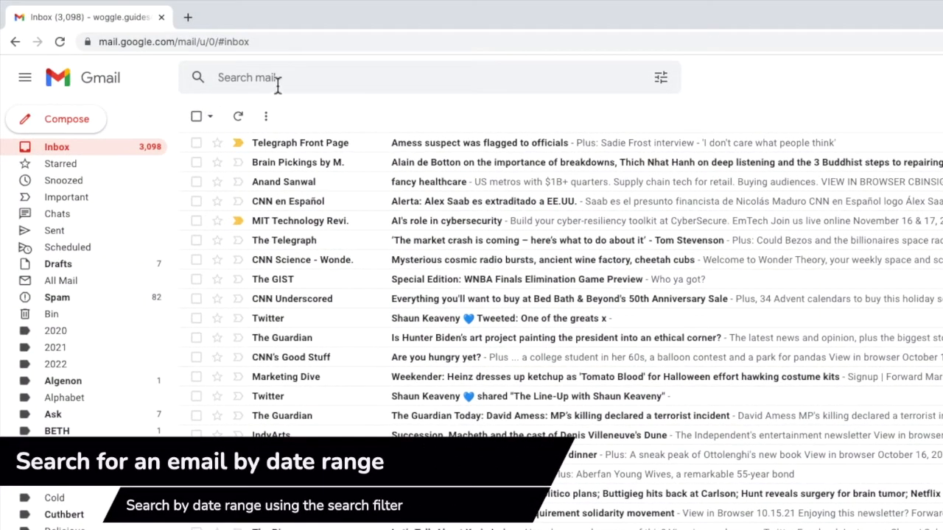
pyautogui.moveTo(392, 84)
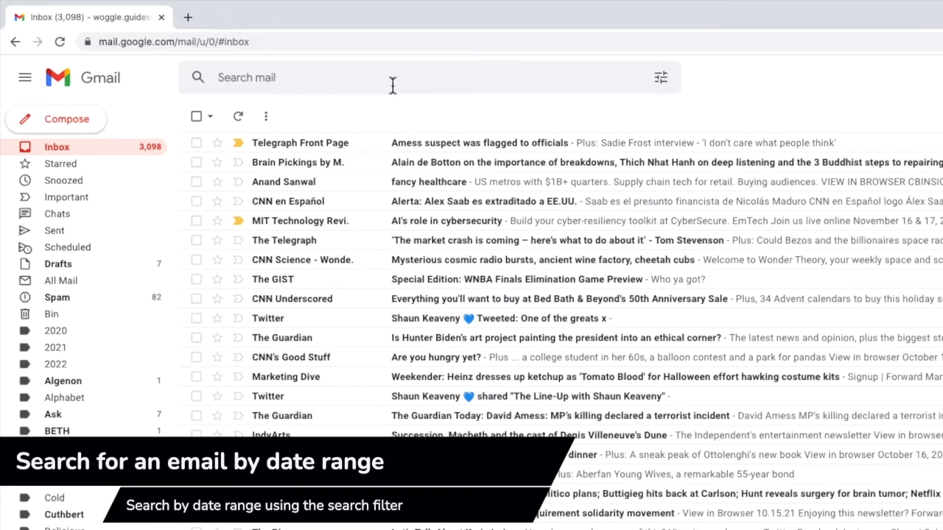
pyautogui.moveTo(660, 77)
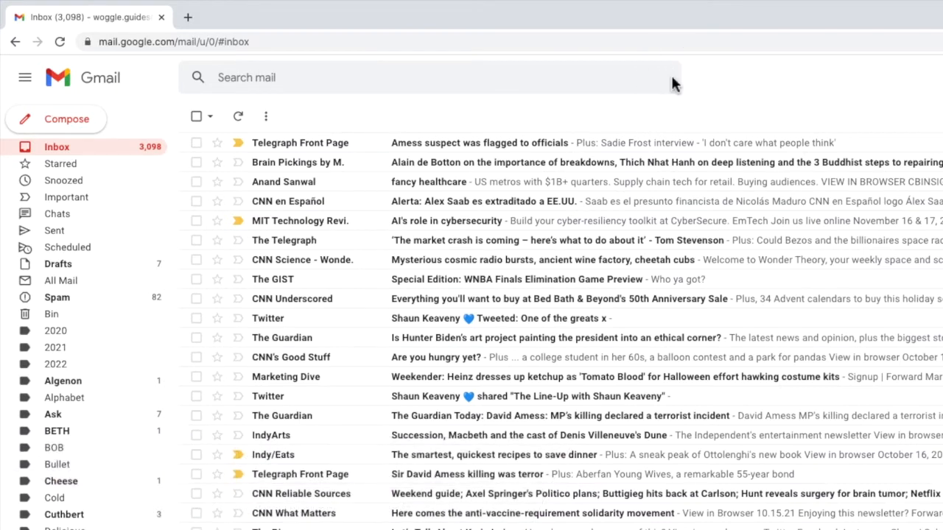
# - In the advanced search options, set the date to 1 October 2021 within 1 day
pyautogui.click(660, 77)
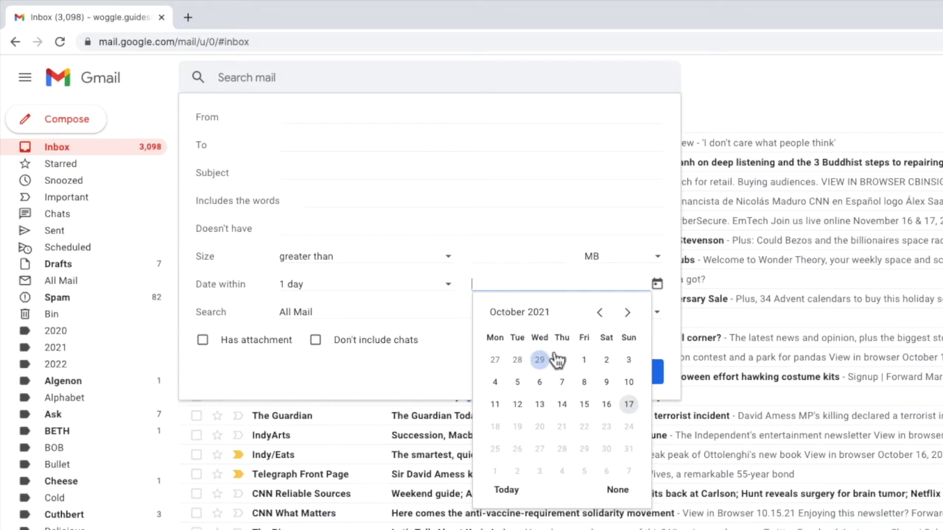
pyautogui.click(584, 359)
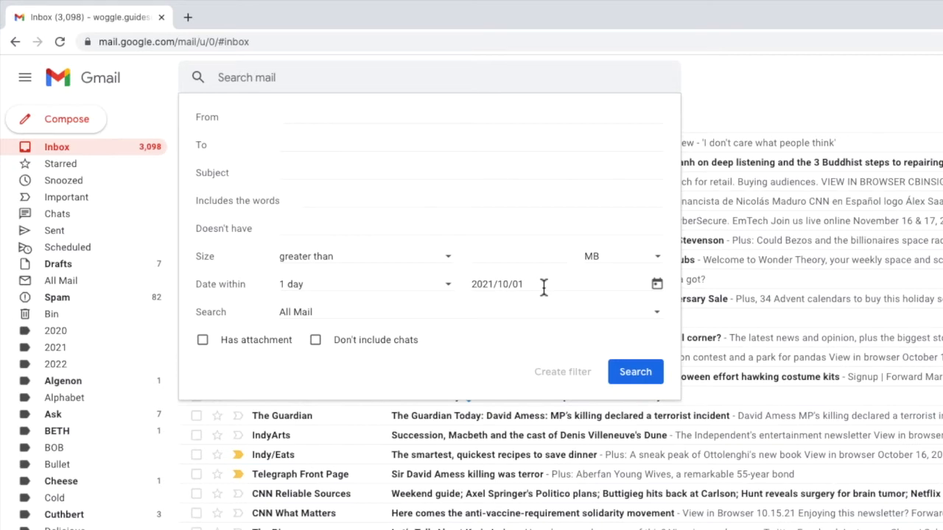
pyautogui.moveTo(546, 352)
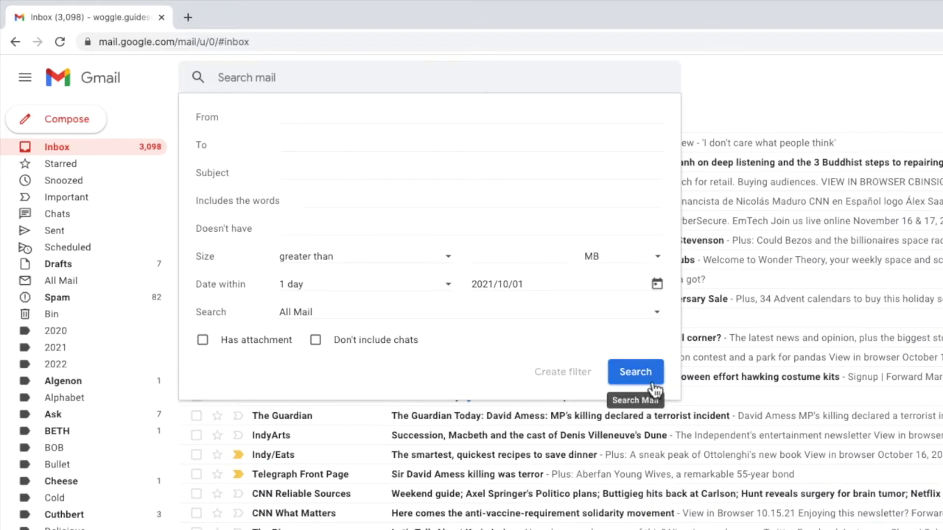
# - Run the search for after:2021/9/30 before:2021/10/3 and review the listed emails
pyautogui.click(635, 371)
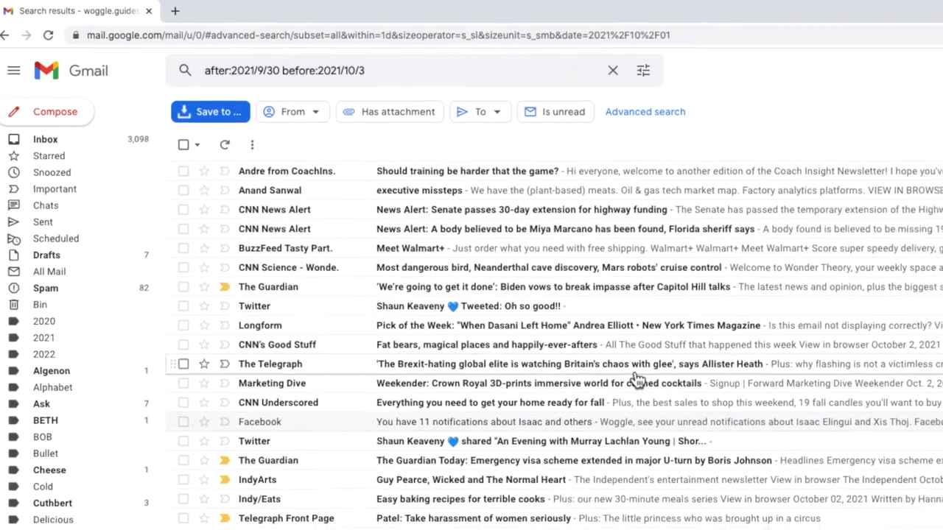
pyautogui.scroll(-3)
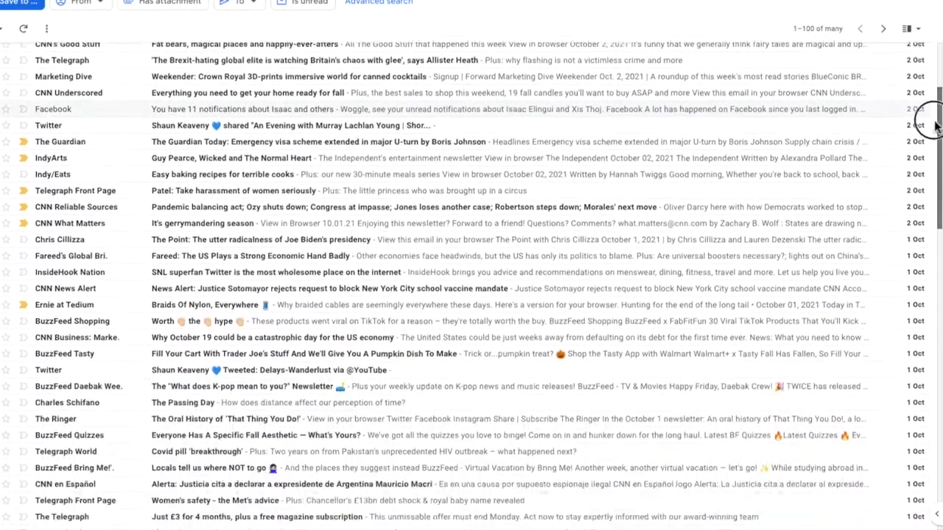
pyautogui.scroll(-3)
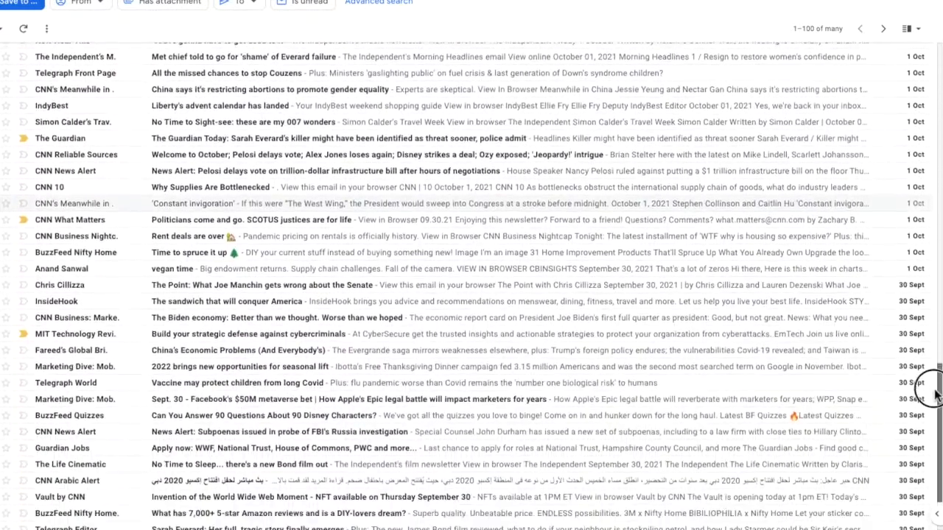
pyautogui.scroll(-3)
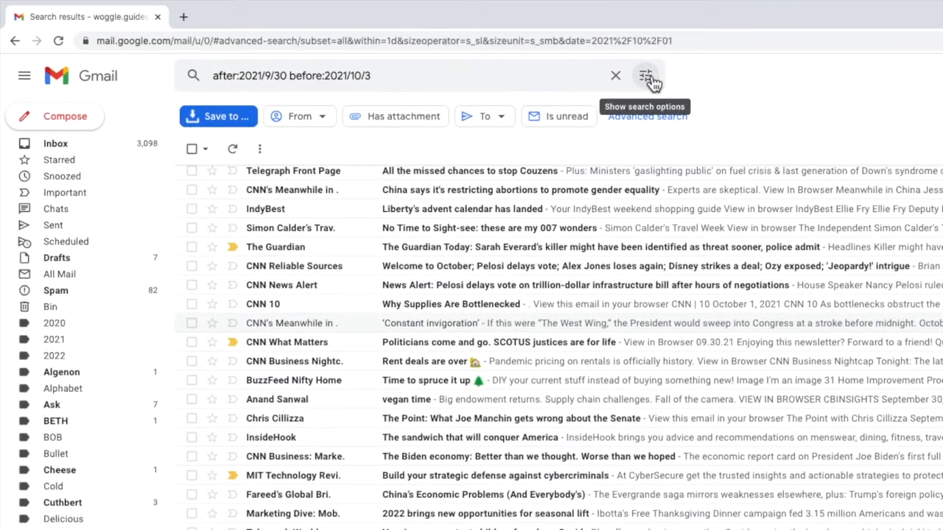
# - Change Date within to 1 month around 1 October 2021 and rerun the search
pyautogui.click(645, 76)
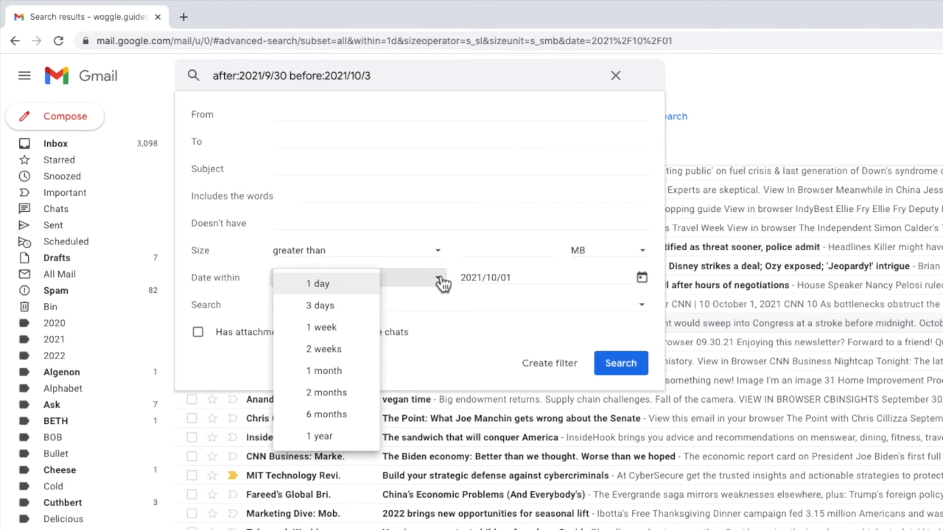
pyautogui.moveTo(321, 327)
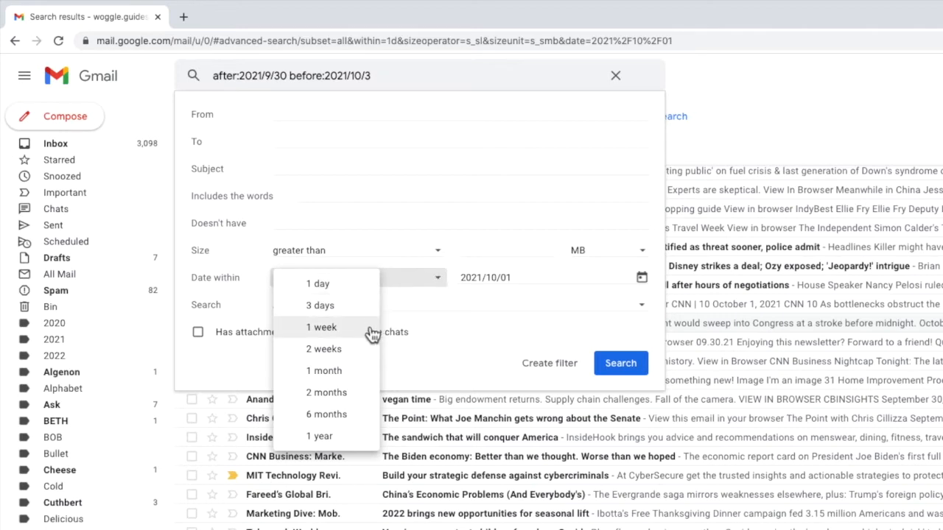
pyautogui.moveTo(367, 441)
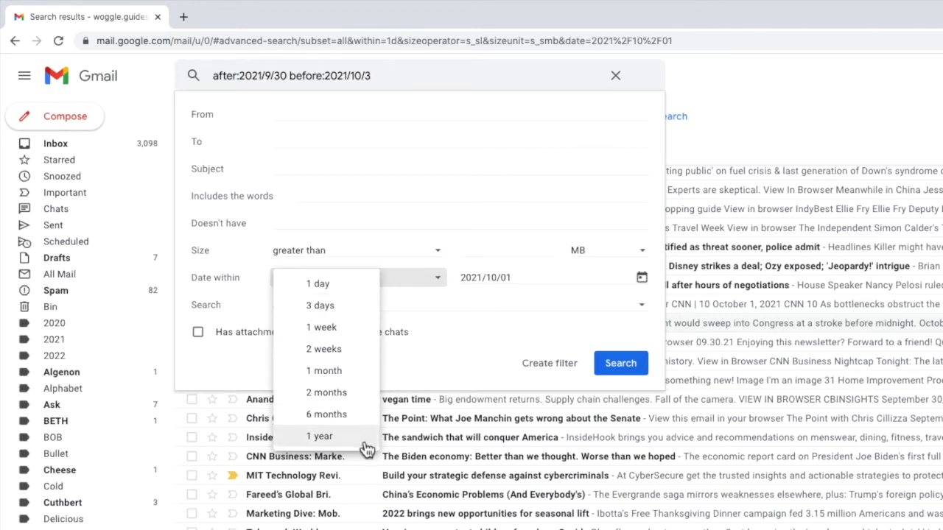
pyautogui.moveTo(324, 371)
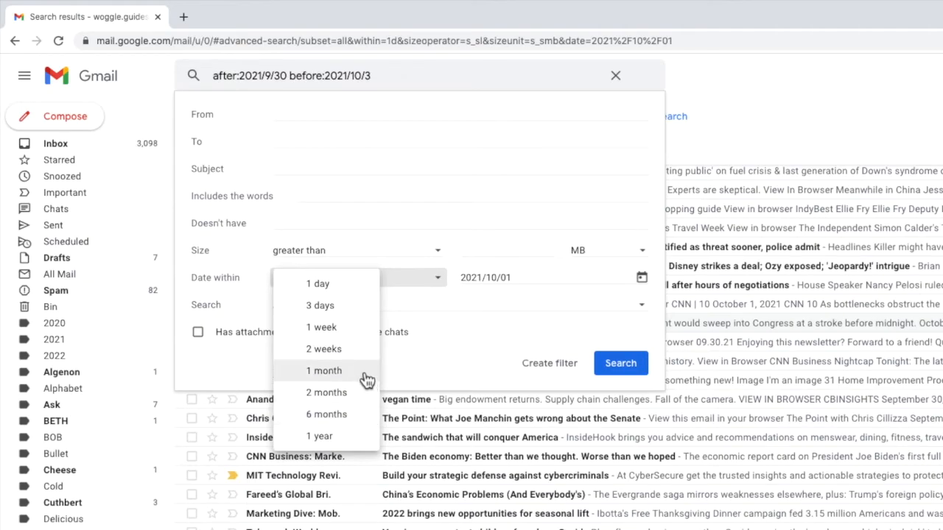
pyautogui.click(324, 371)
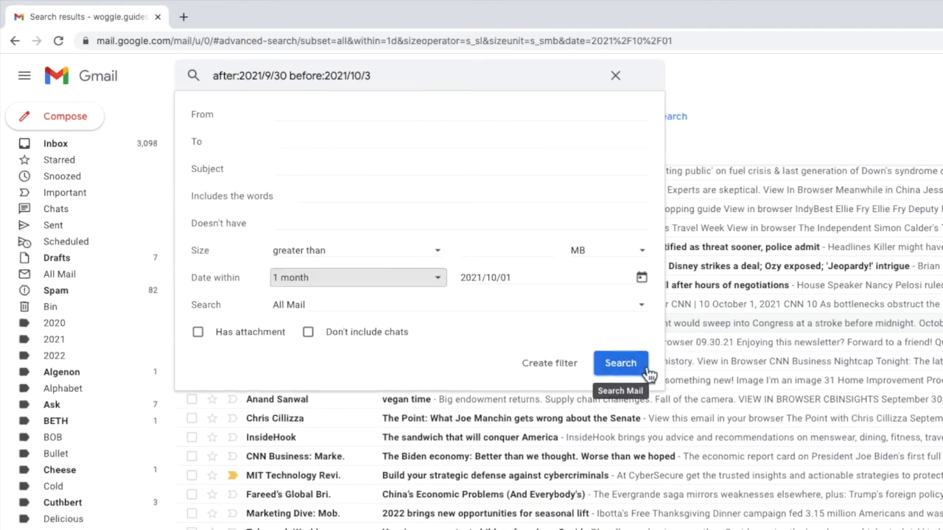
pyautogui.click(620, 363)
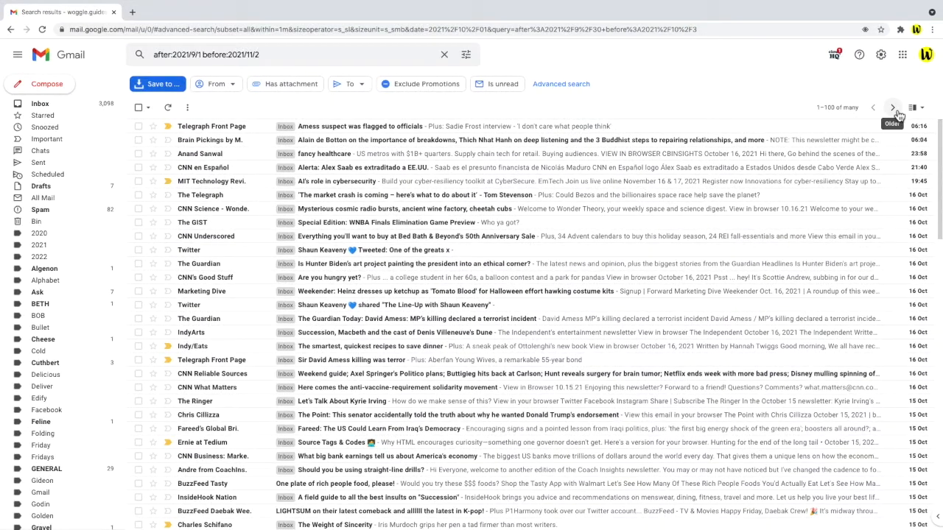
# - Show the next page of older results for after:2021/9/1 before:2021/11/2
pyautogui.click(893, 108)
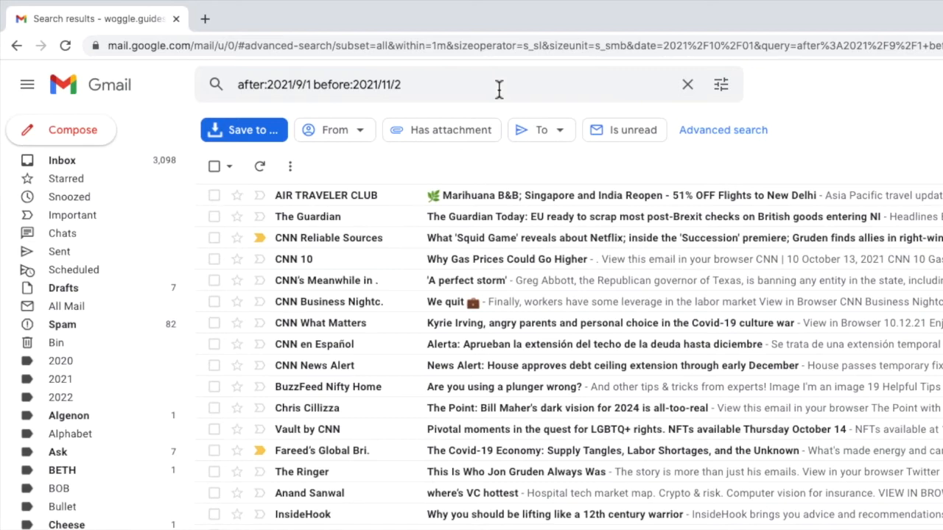
# - Append from:timeout to the date-range query so only Time Out emails are listed
pyautogui.click(499, 84)
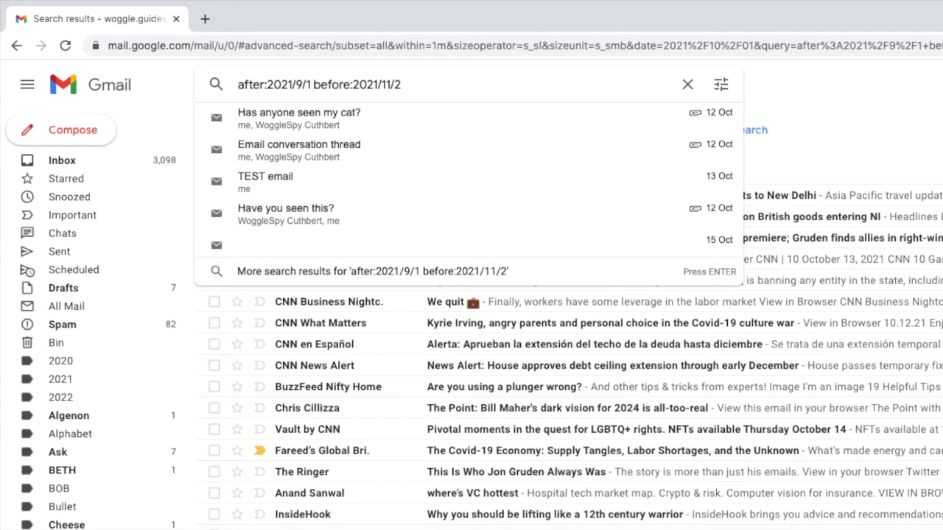
pyautogui.click(401, 84)
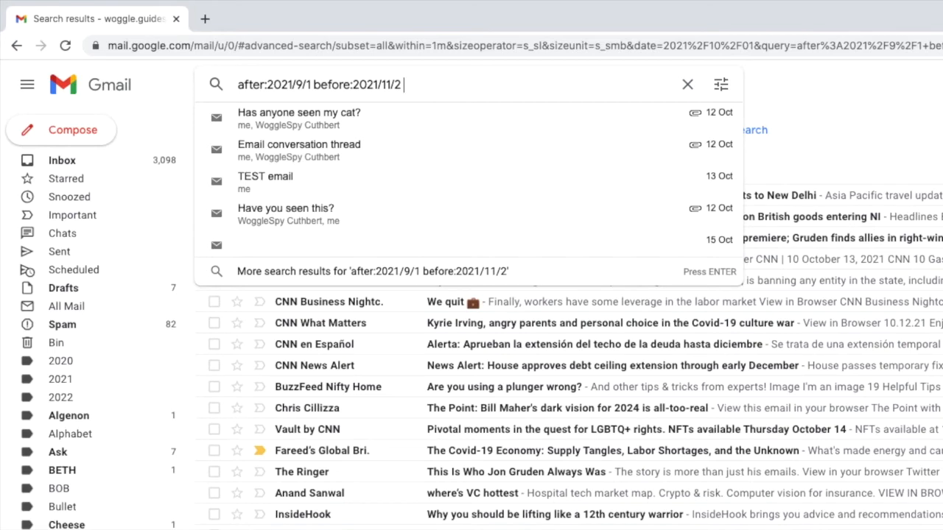
pyautogui.write('from')
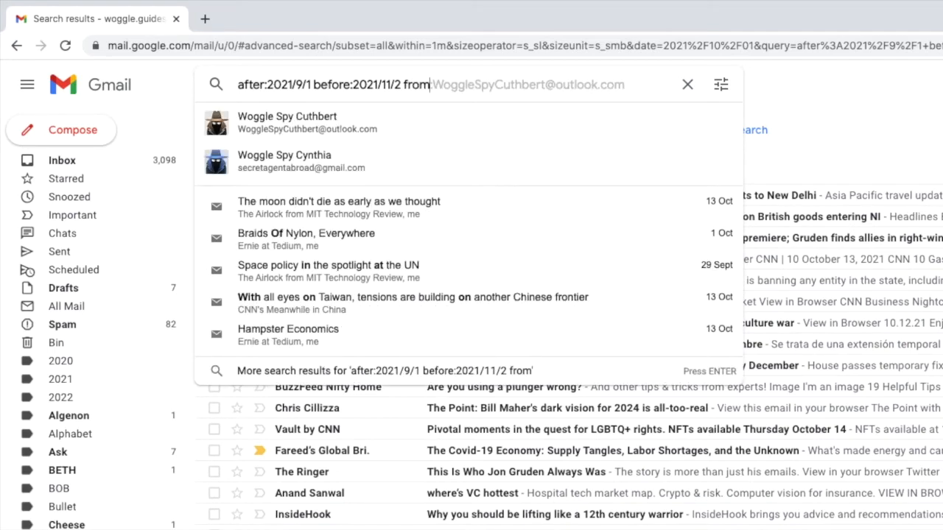
pyautogui.write(':')
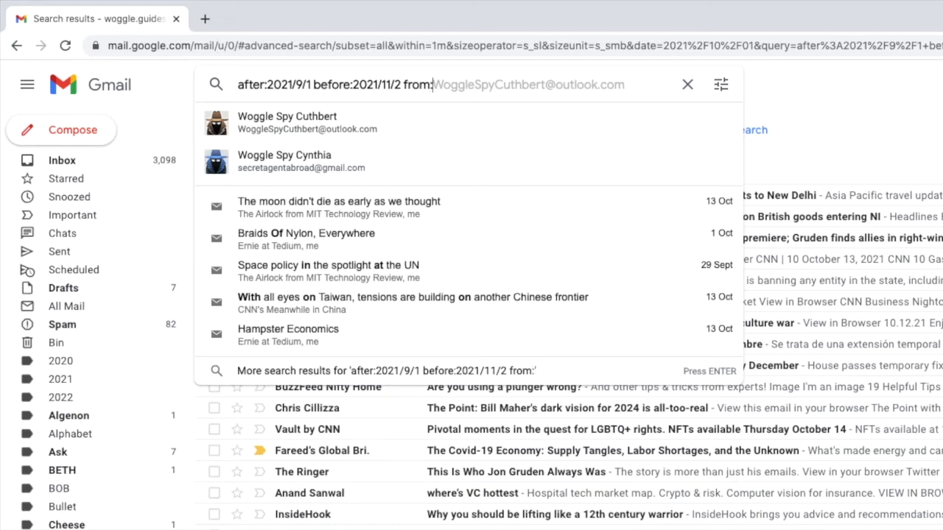
pyautogui.write('timeout')
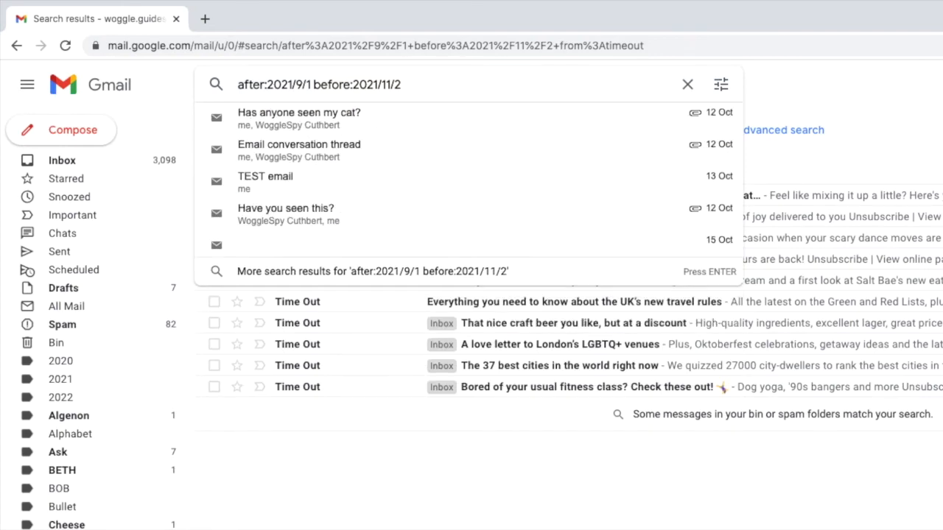
# - Replace the sender filter with subject:emotion in the same September–November 2021 query
pyautogui.write('sub')
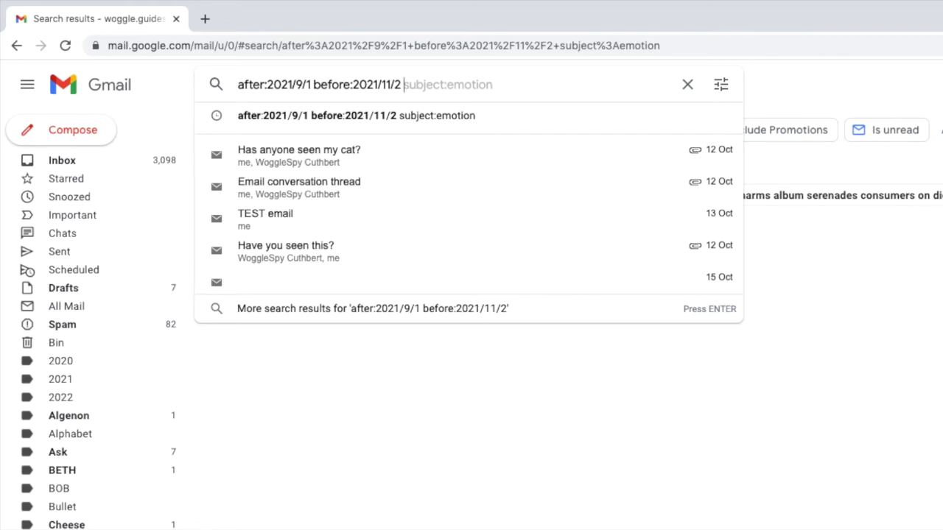
# - Add the keyword mustard and run the search, leaving one Marketing Dive email
pyautogui.write('must')
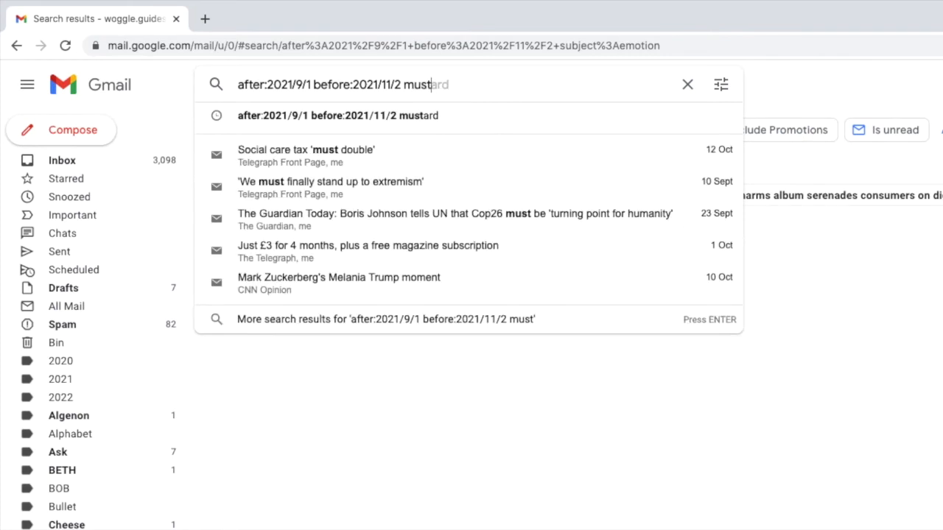
pyautogui.press('Enter')
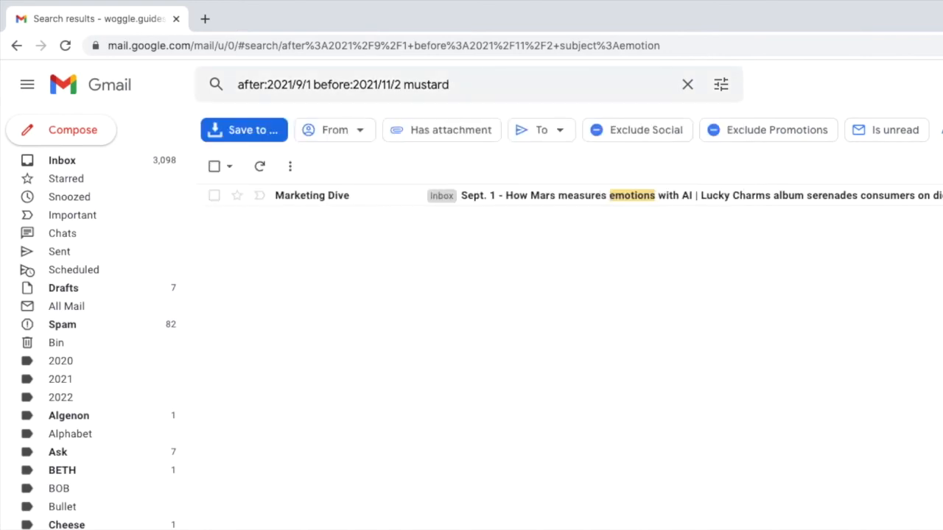